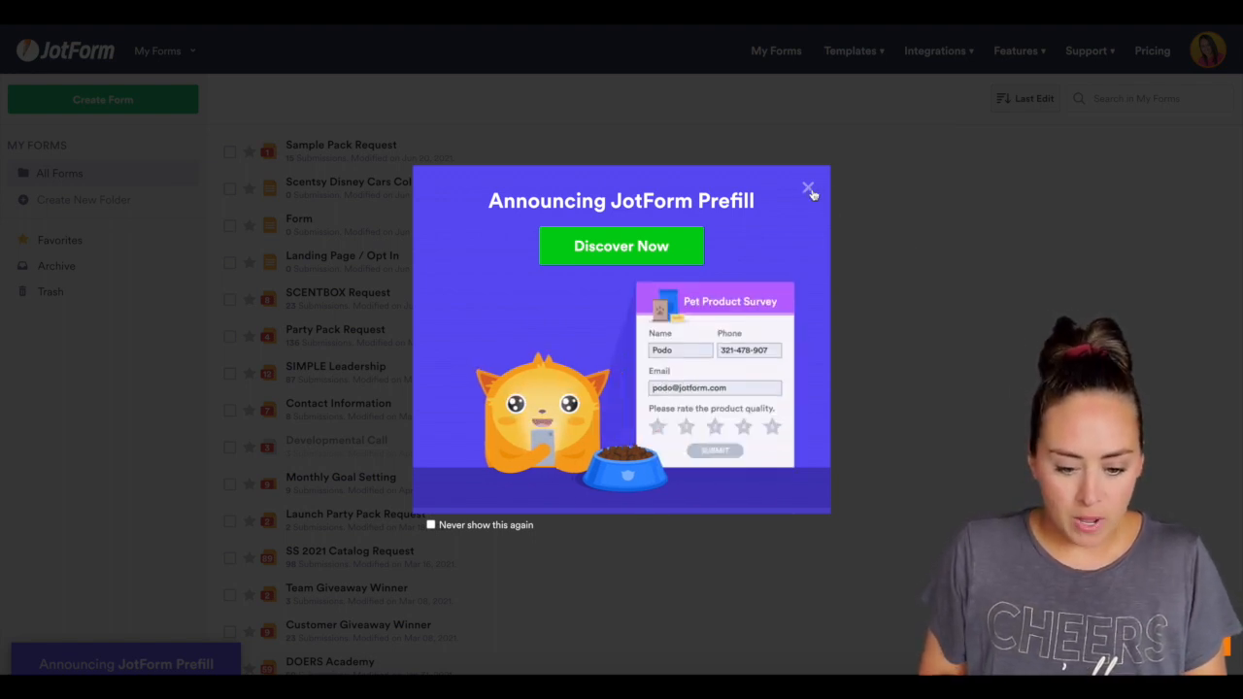
Dismiss the 'Announcing JotForm Prefill' popup to return to My Forms.
{"action": "left_click", "coordinate": [808, 186]}
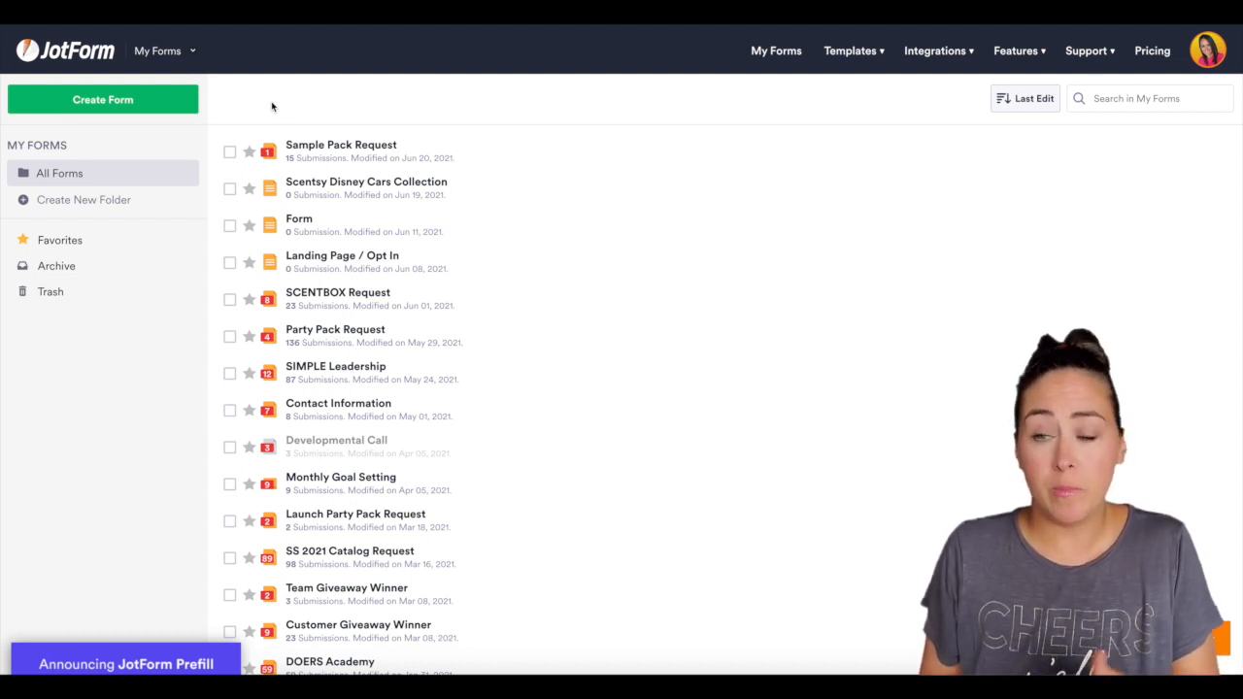
Create a new form from scratch using the Classic Form layout.
{"action": "left_click", "coordinate": [101, 99]}
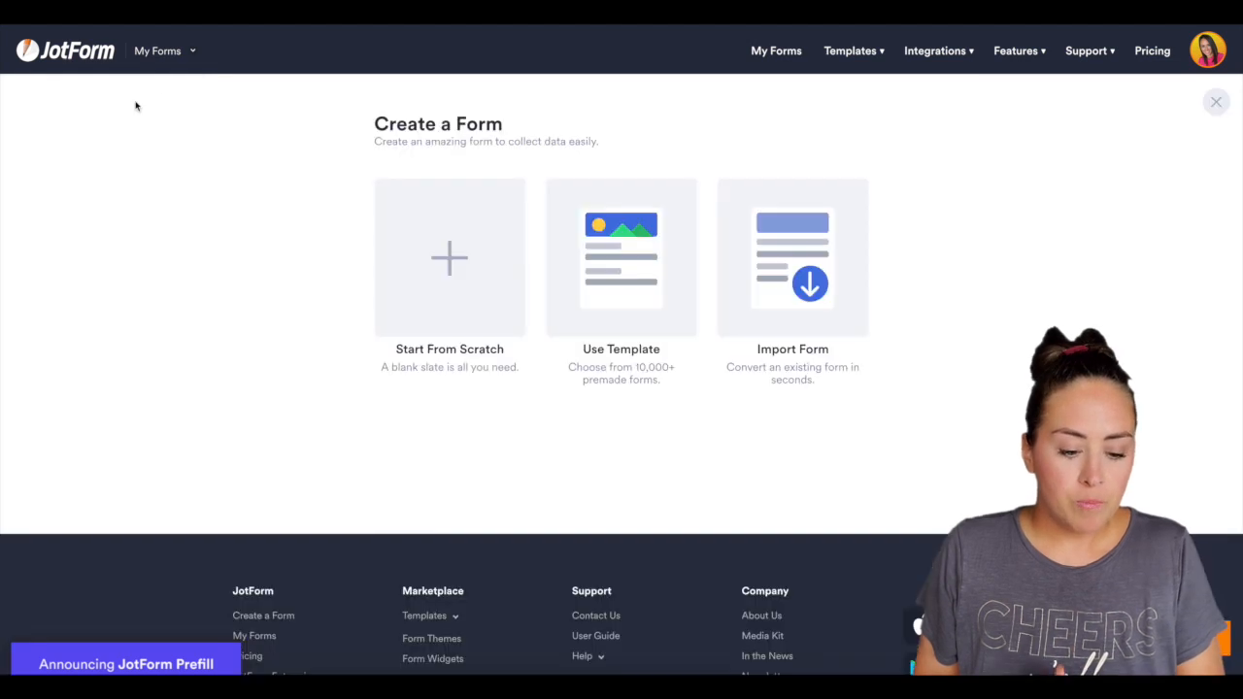
{"action": "left_click", "coordinate": [449, 256]}
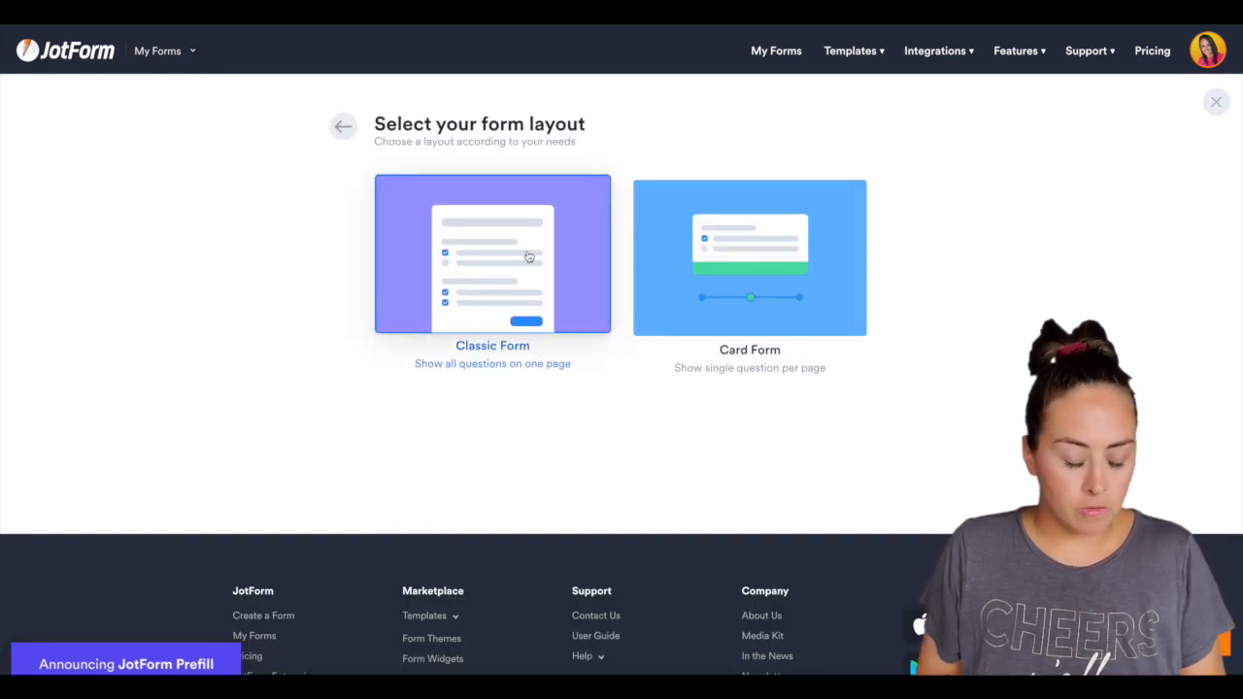
{"action": "left_click", "coordinate": [494, 252]}
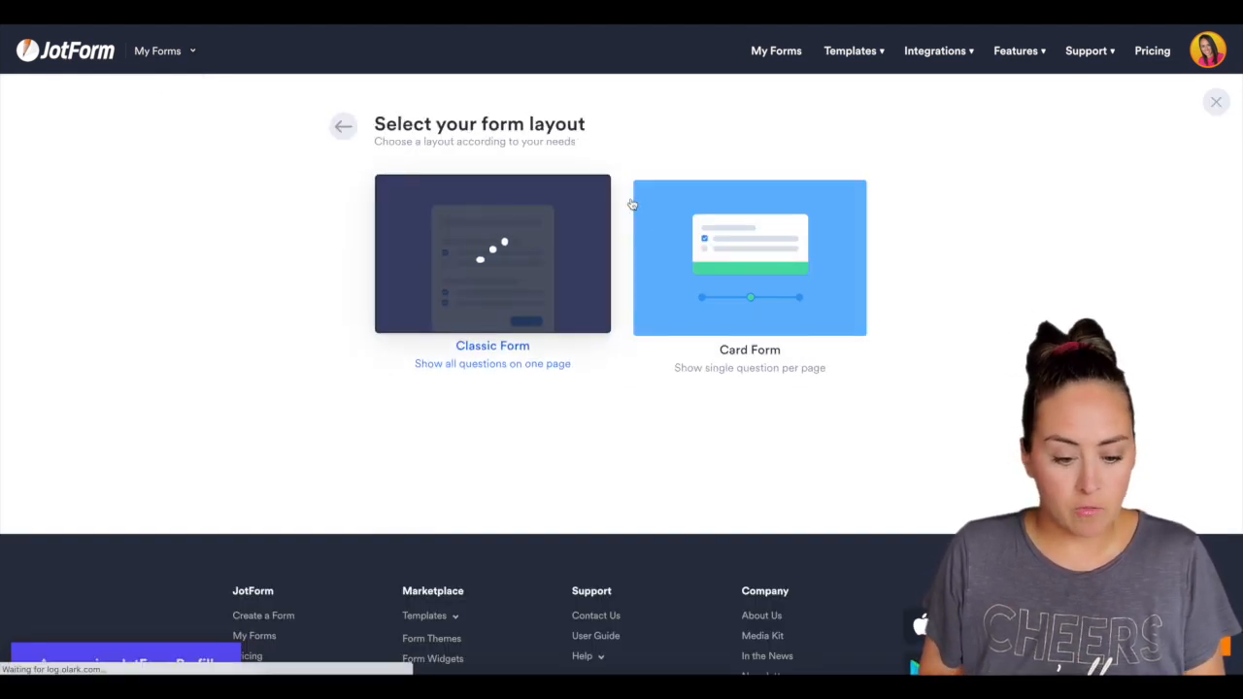
{"action": "left_click", "coordinate": [493, 252]}
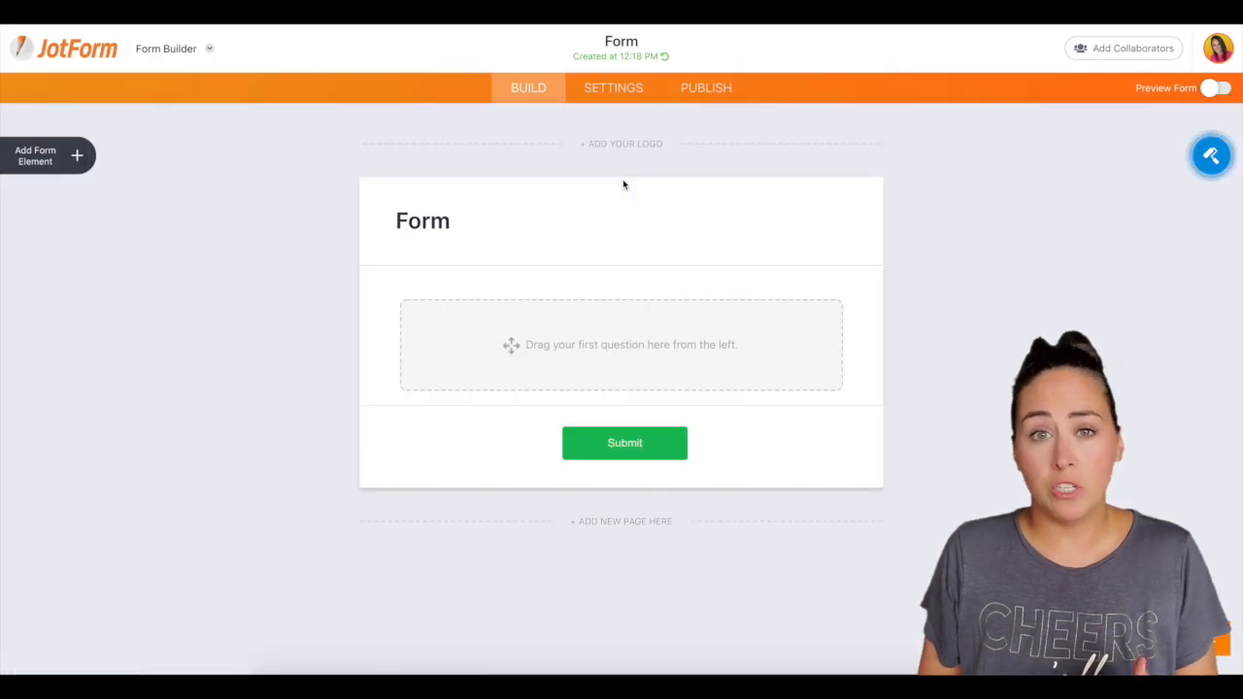
Add Full Name, Email, Address and Phone elements above the Submit button.
{"action": "left_click", "coordinate": [48, 156]}
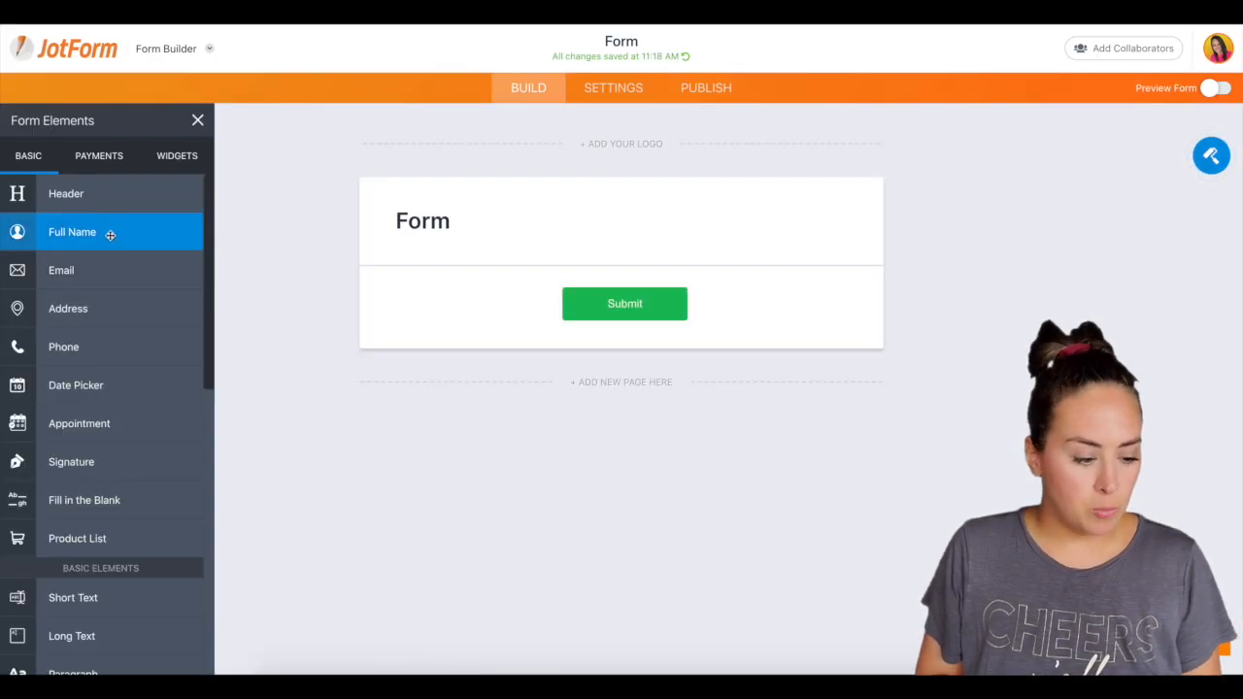
{"action": "left_click", "coordinate": [63, 270]}
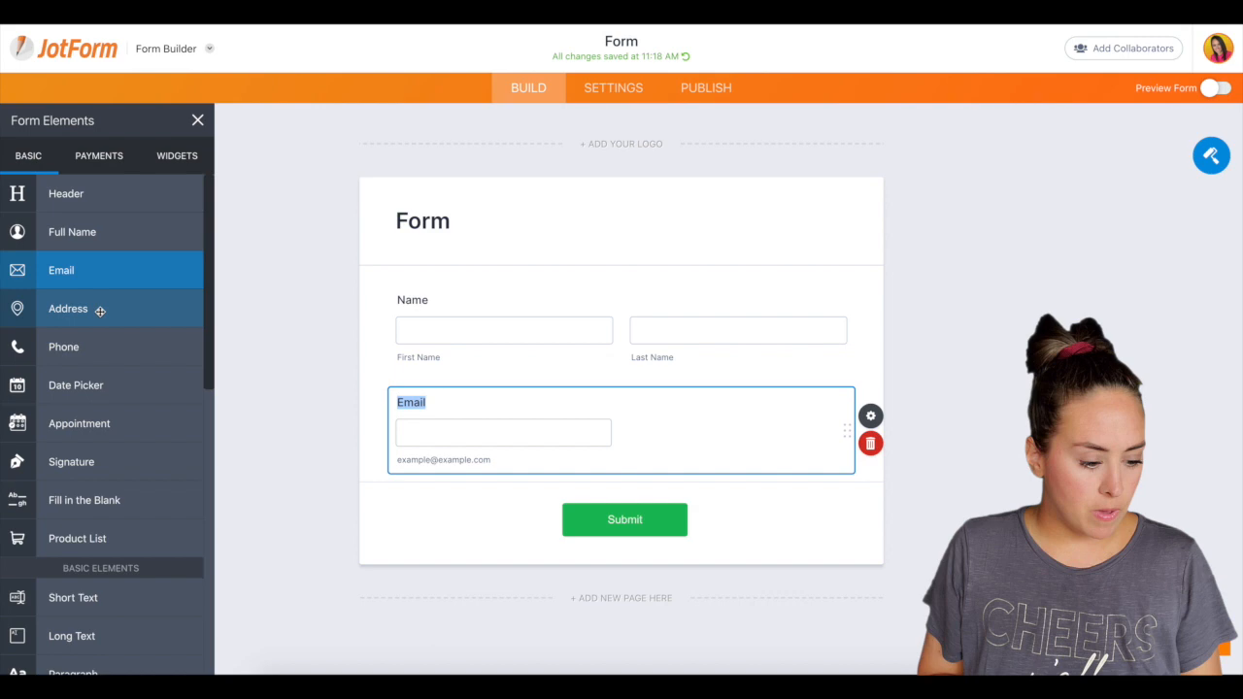
{"action": "left_click", "coordinate": [68, 307]}
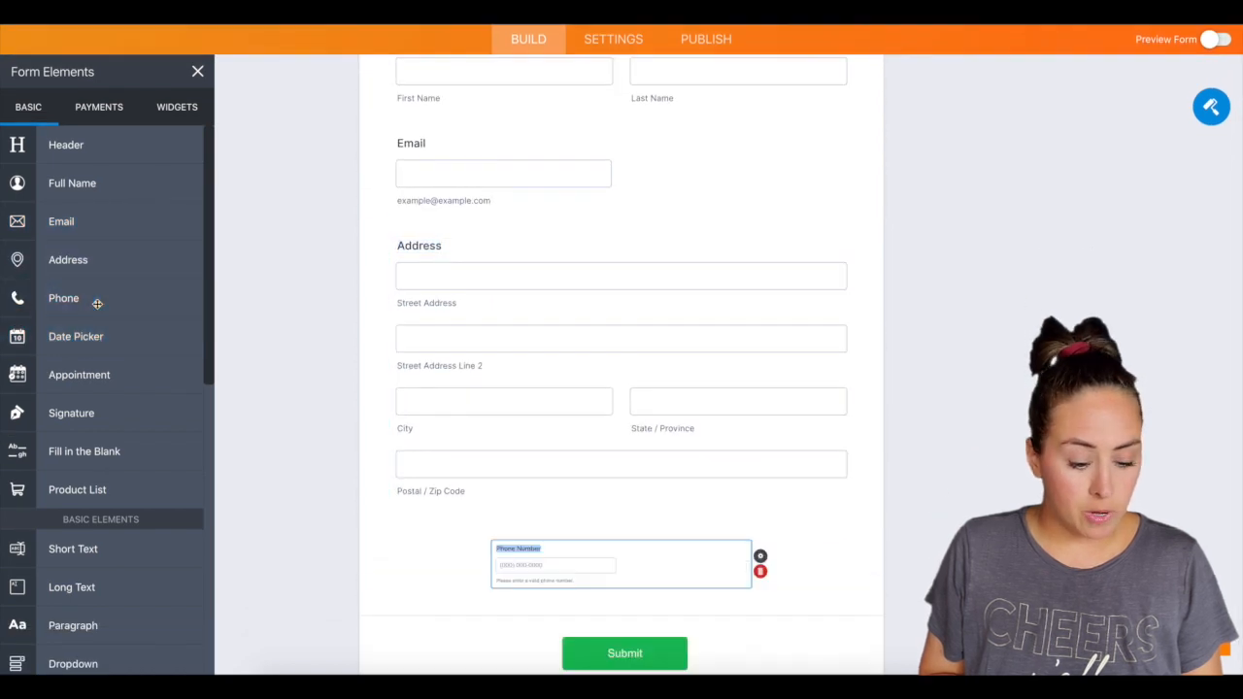
{"action": "scroll", "scroll_direction": "down", "scroll_amount": 3}
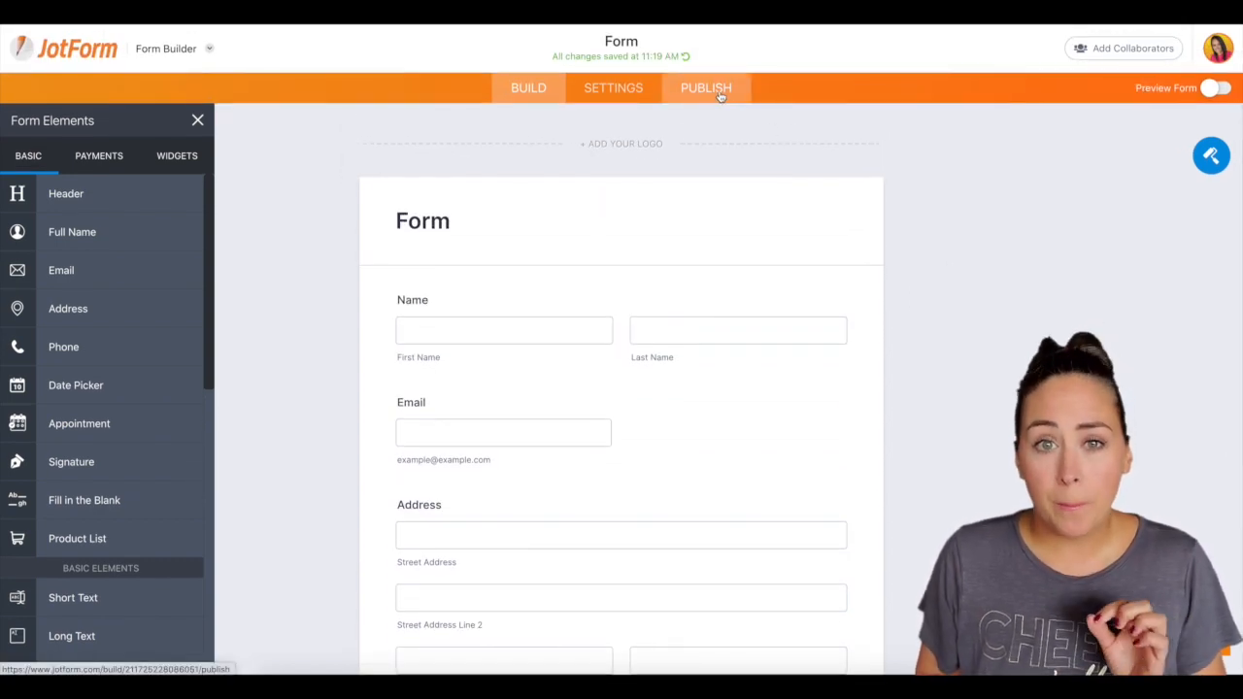
Go to Publish and show the Prefill sources for the form.
{"action": "left_click", "coordinate": [707, 87]}
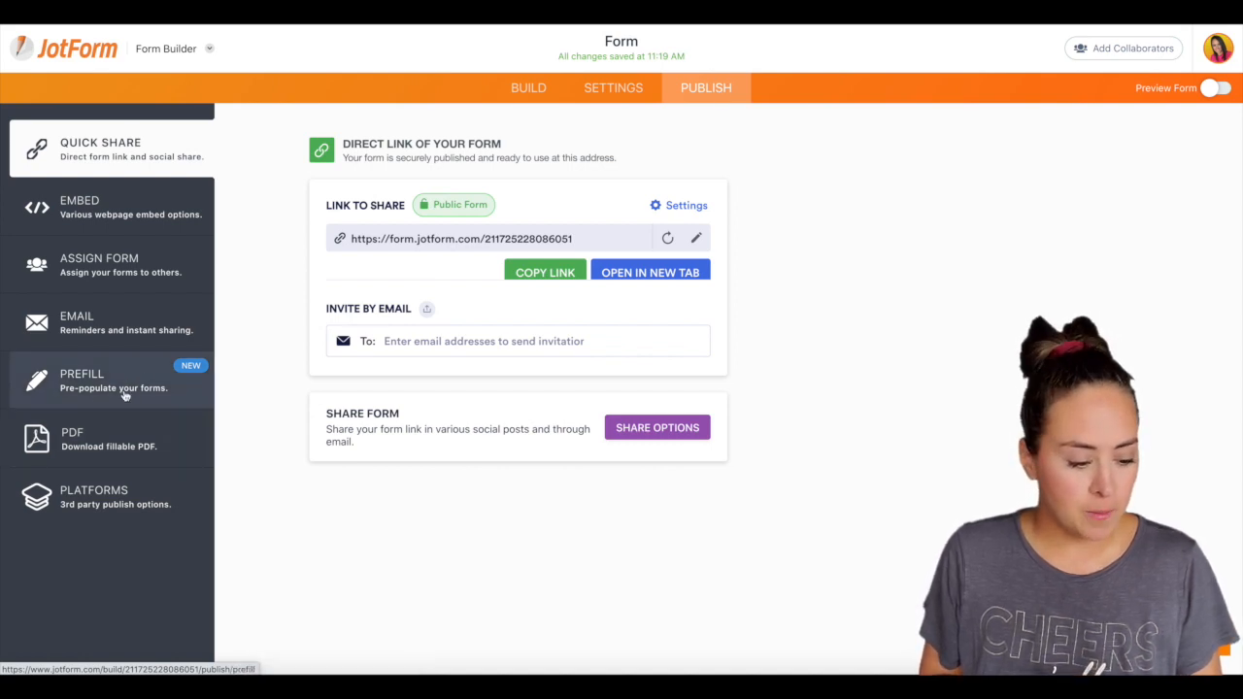
{"action": "left_click", "coordinate": [82, 379]}
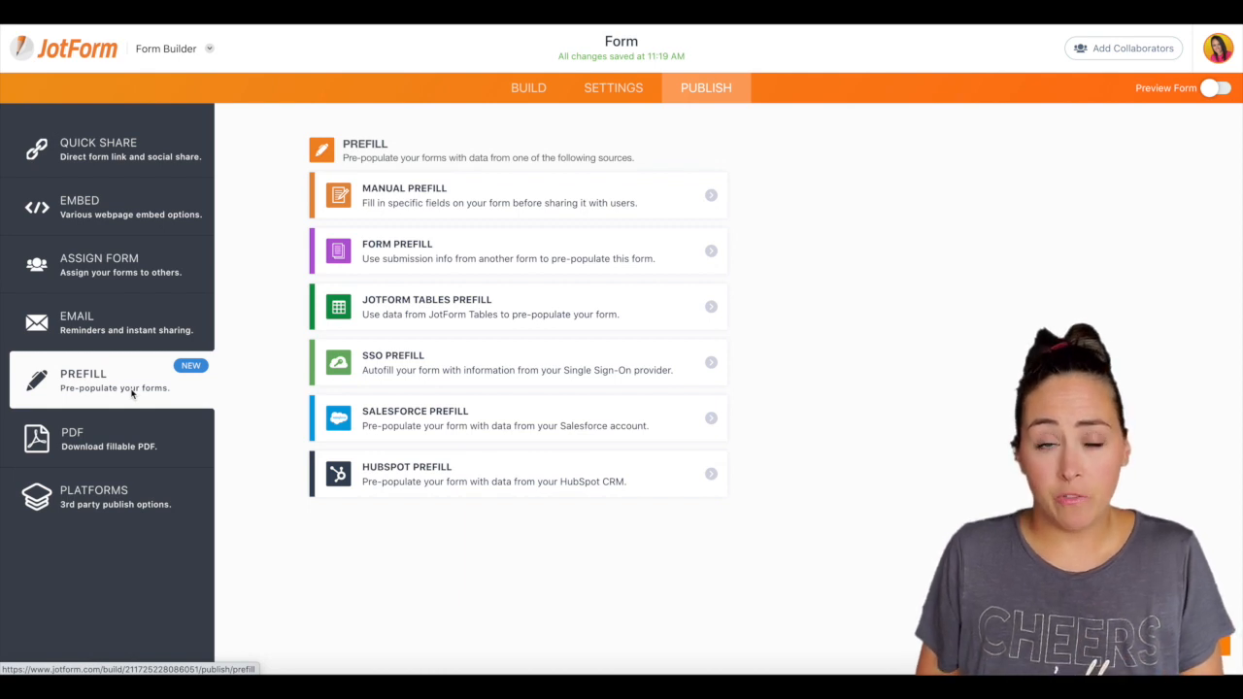
{"action": "mouse_move", "coordinate": [520, 191]}
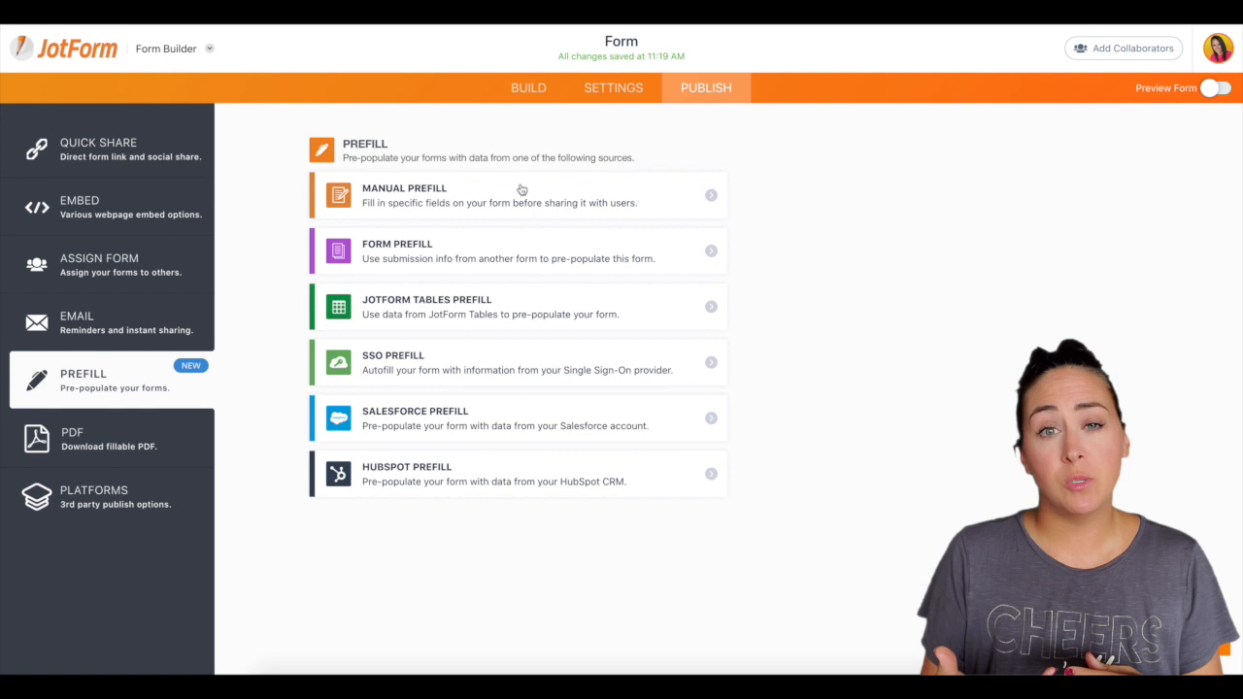
{"action": "mouse_move", "coordinate": [528, 303]}
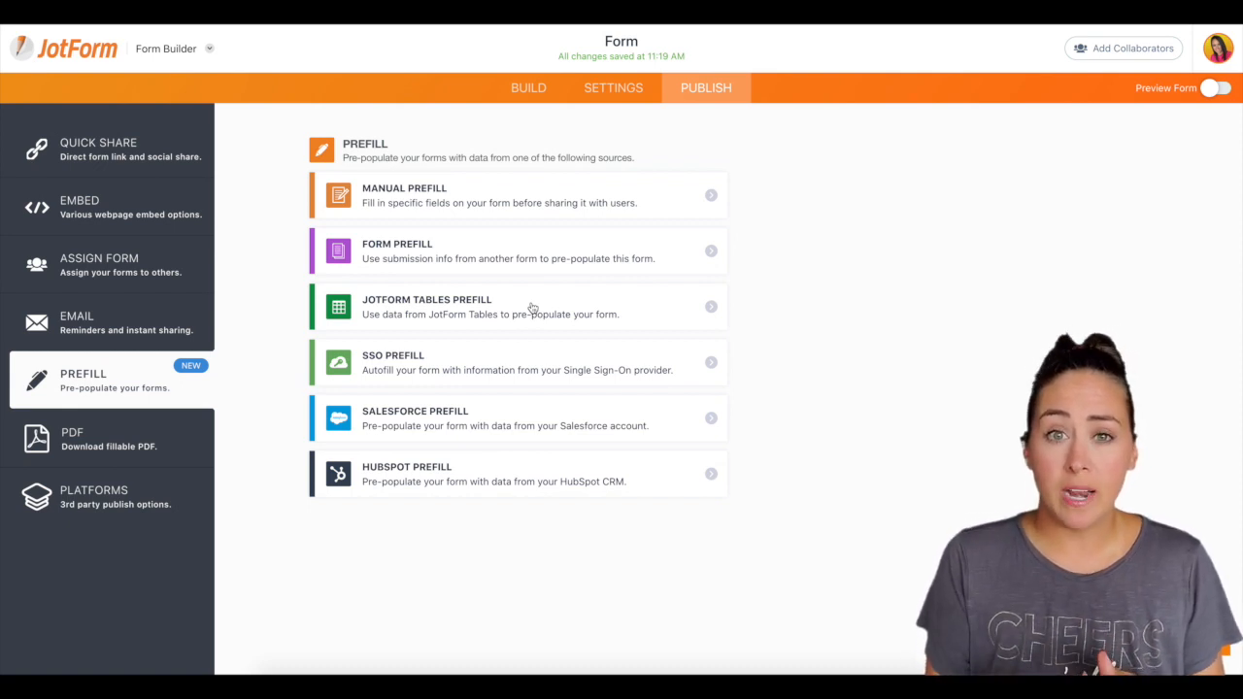
{"action": "mouse_move", "coordinate": [540, 245]}
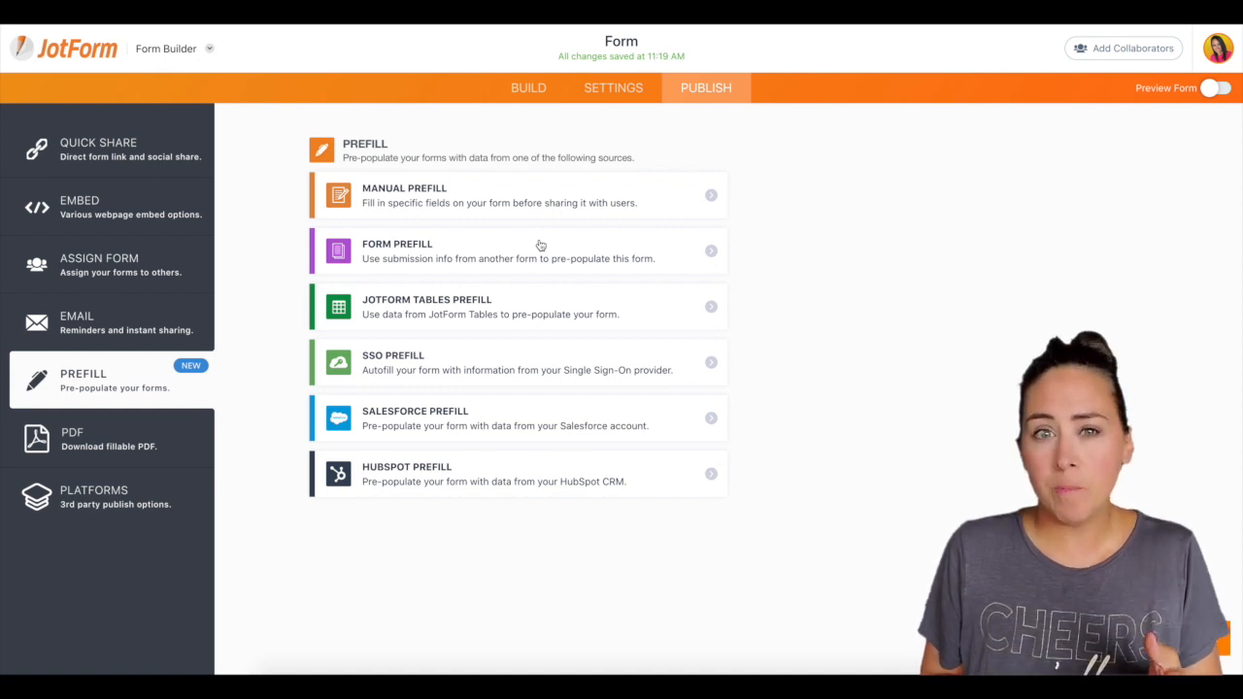
{"action": "mouse_move", "coordinate": [544, 237]}
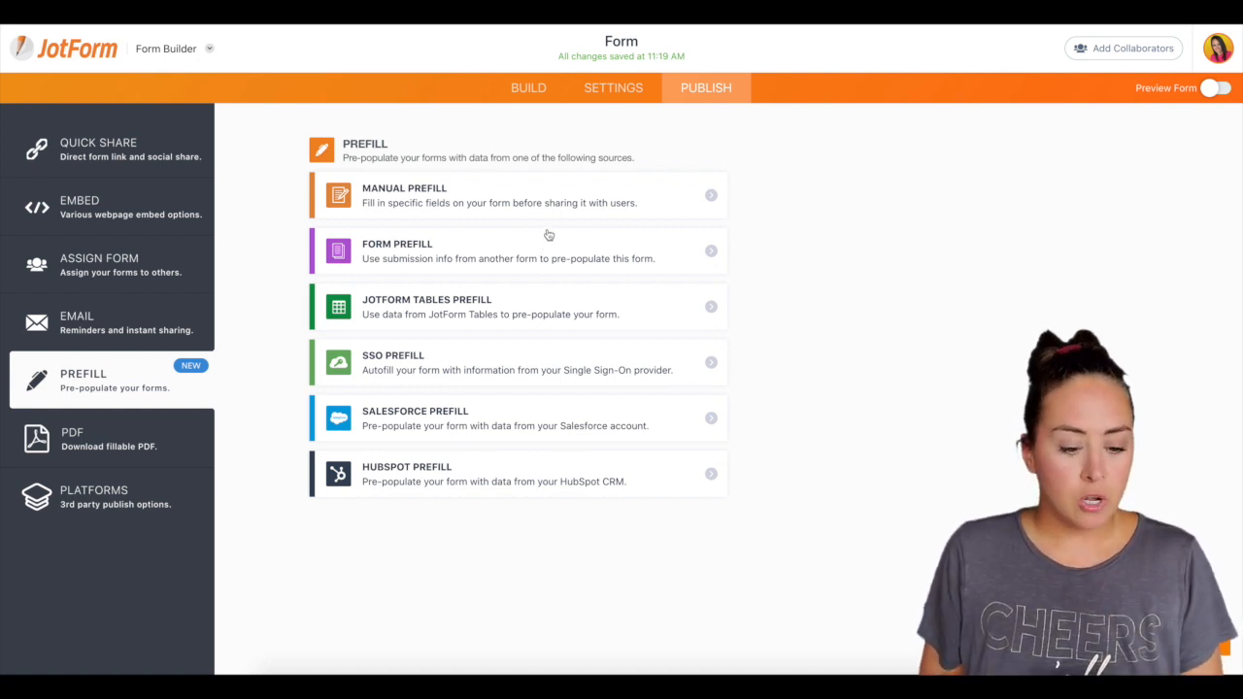
{"action": "mouse_move", "coordinate": [540, 251]}
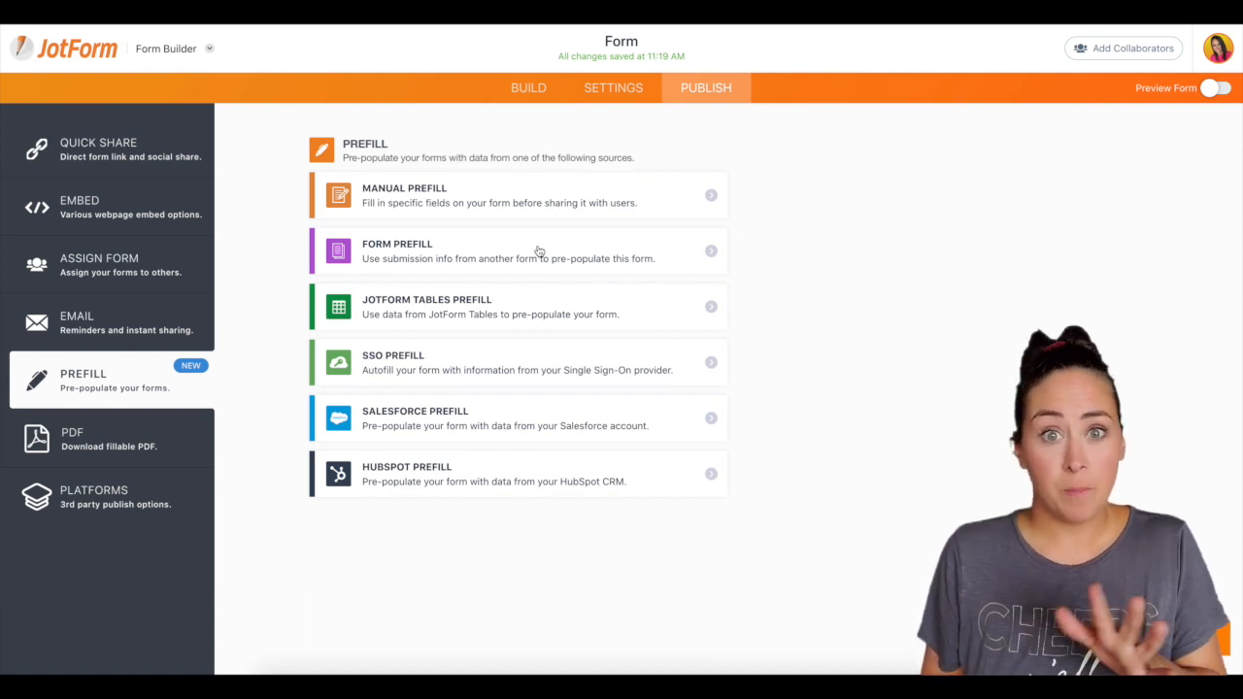
{"action": "mouse_move", "coordinate": [668, 194]}
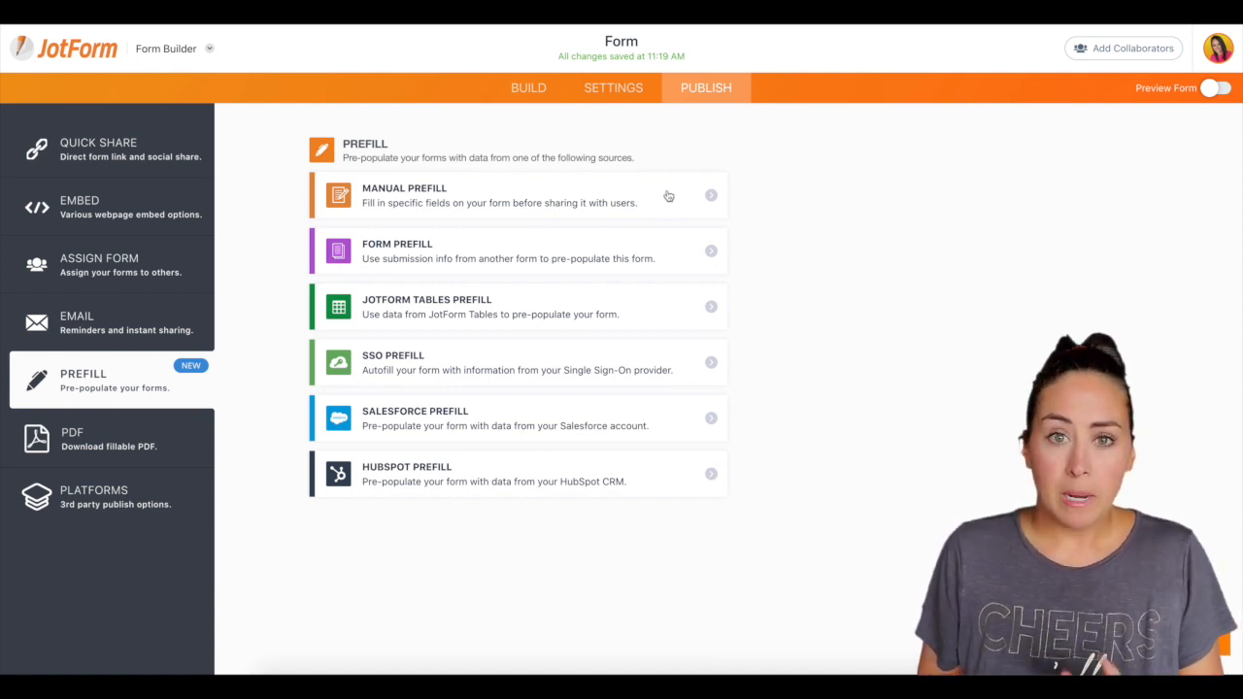
{"action": "left_click", "coordinate": [497, 194]}
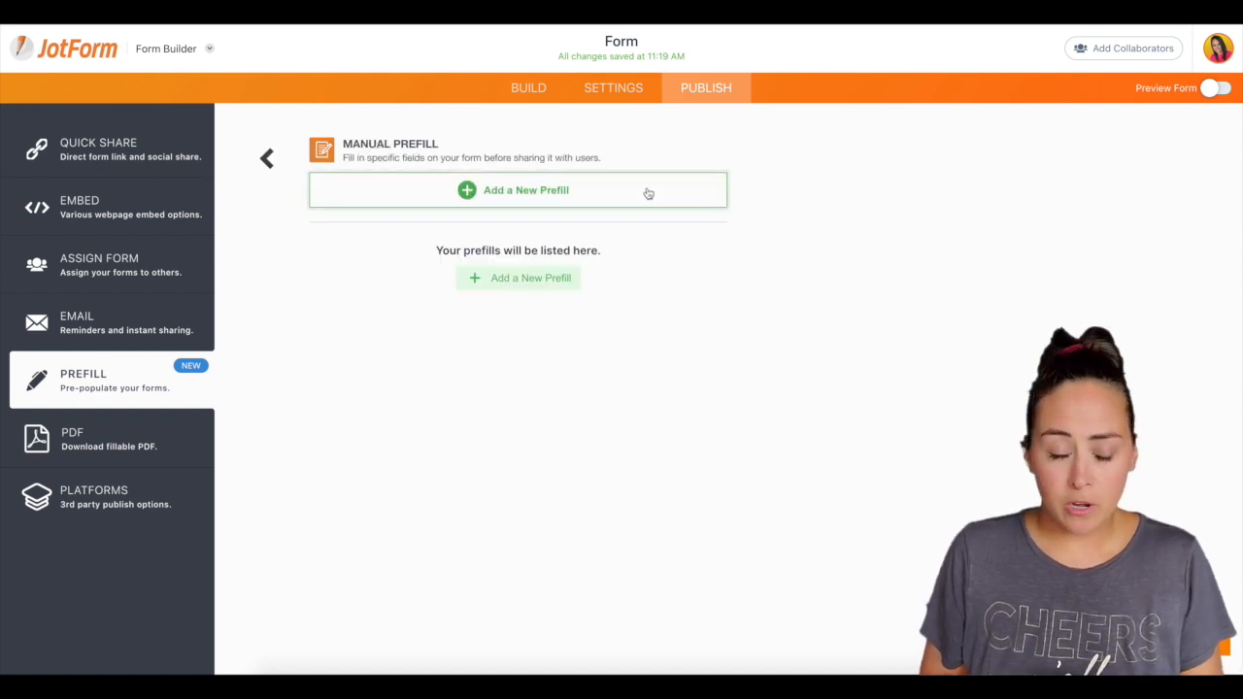
{"action": "left_click", "coordinate": [524, 190]}
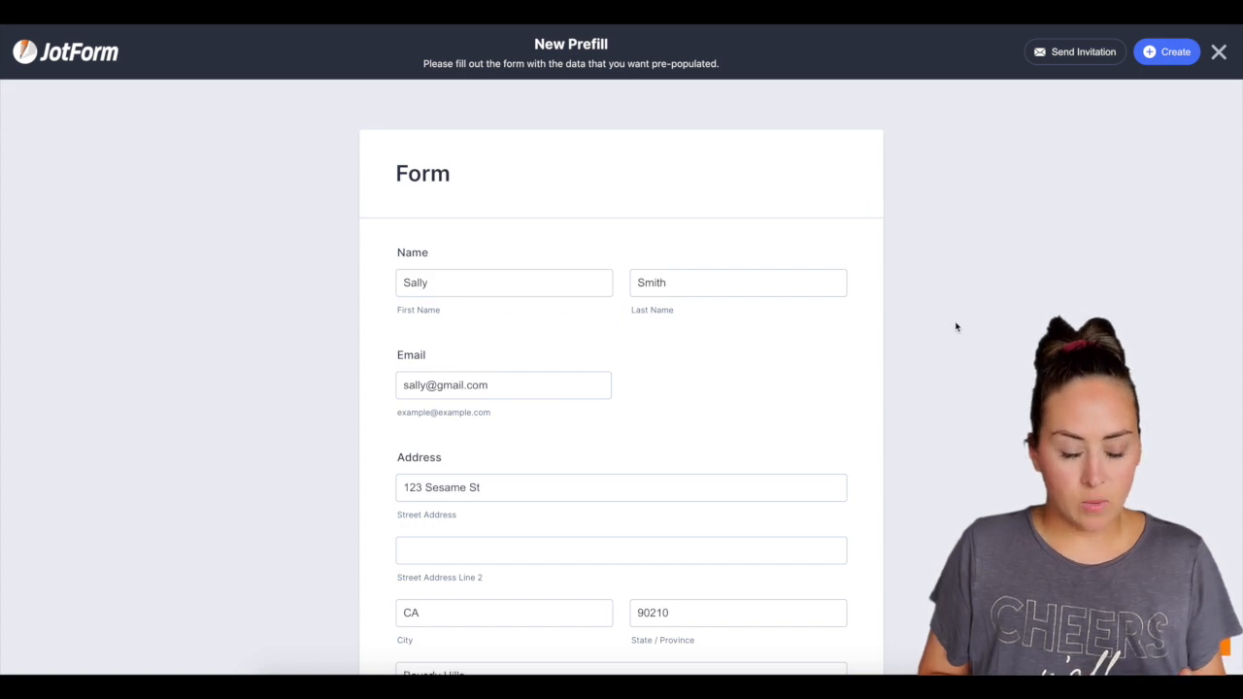
{"action": "scroll", "scroll_direction": "down", "scroll_amount": 3}
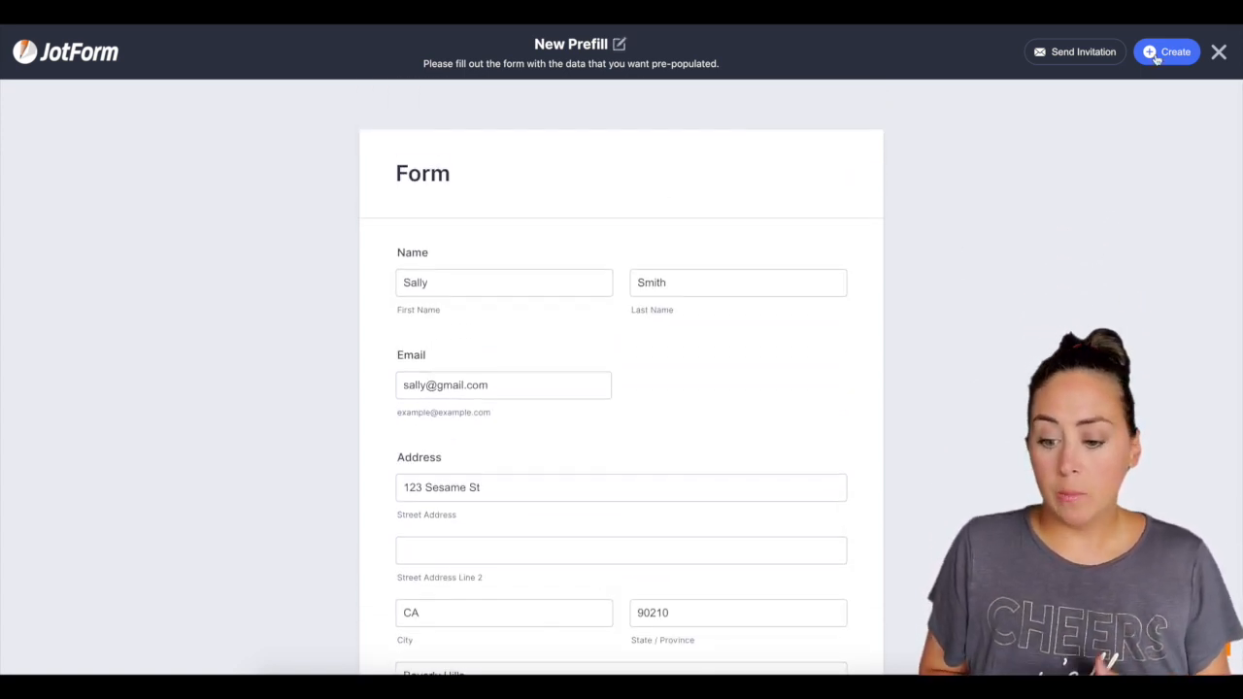
{"action": "left_click", "coordinate": [1165, 51]}
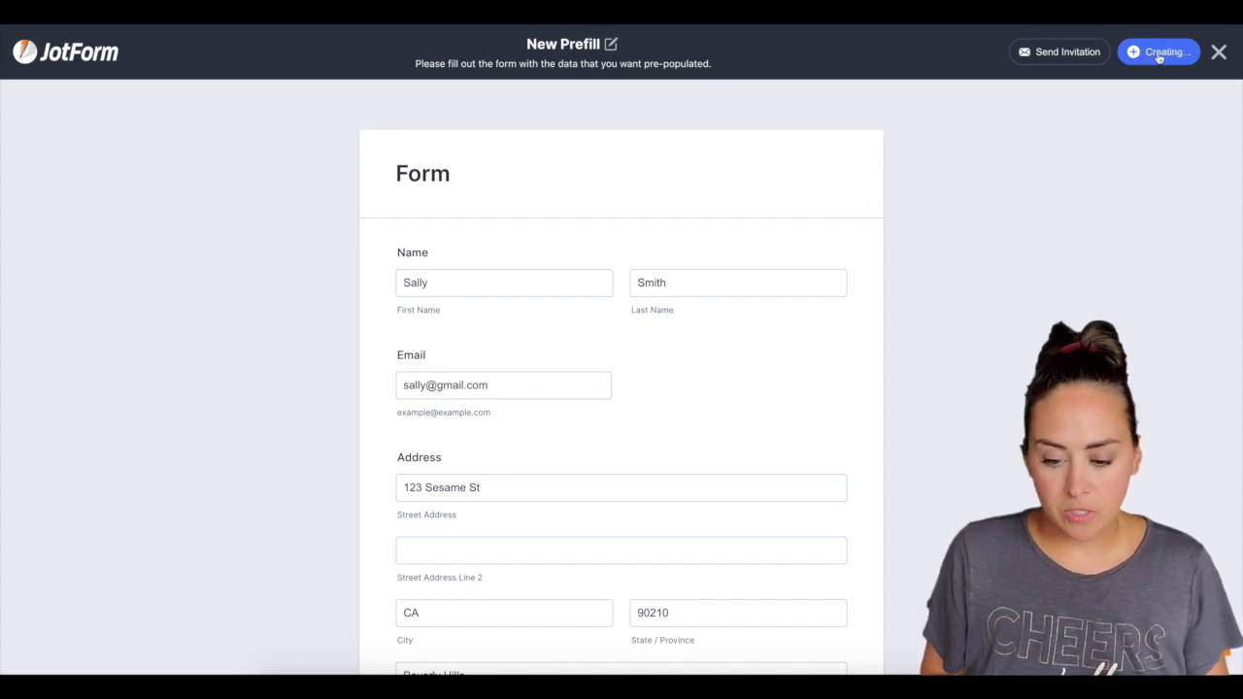
{"action": "left_click", "coordinate": [1158, 50]}
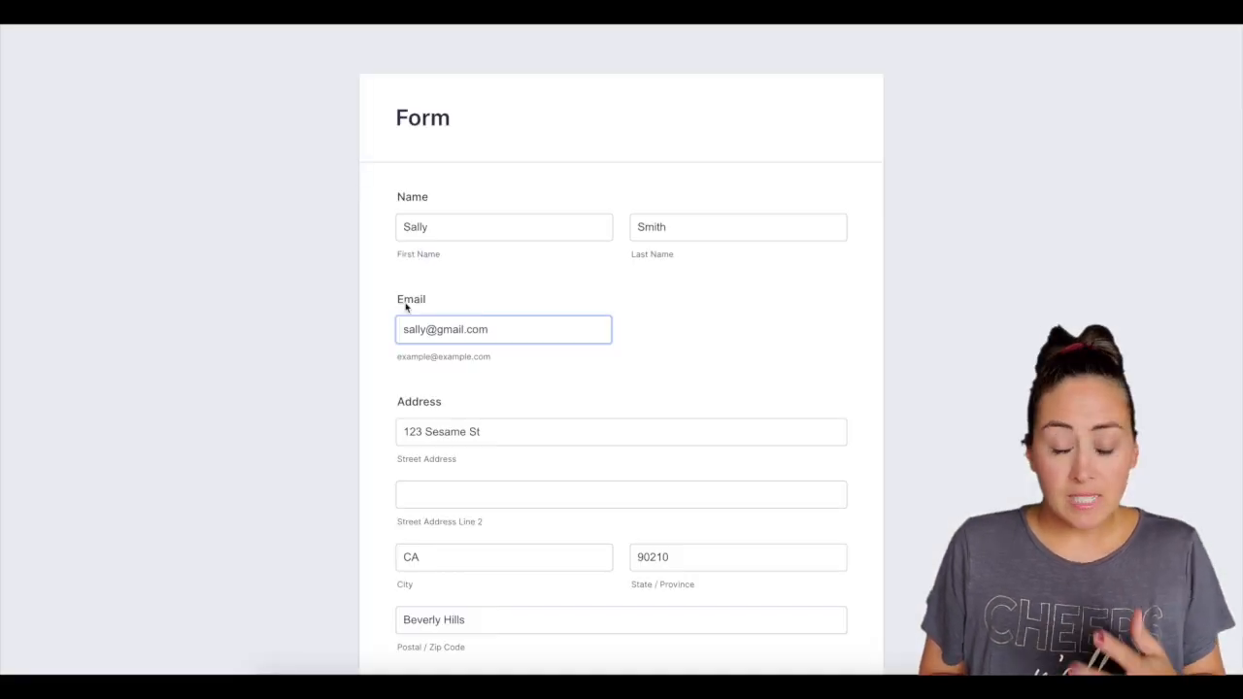
Review the prefilled name, email, address and phone fields of the Sally Smith prefill.
{"action": "left_click", "coordinate": [503, 225]}
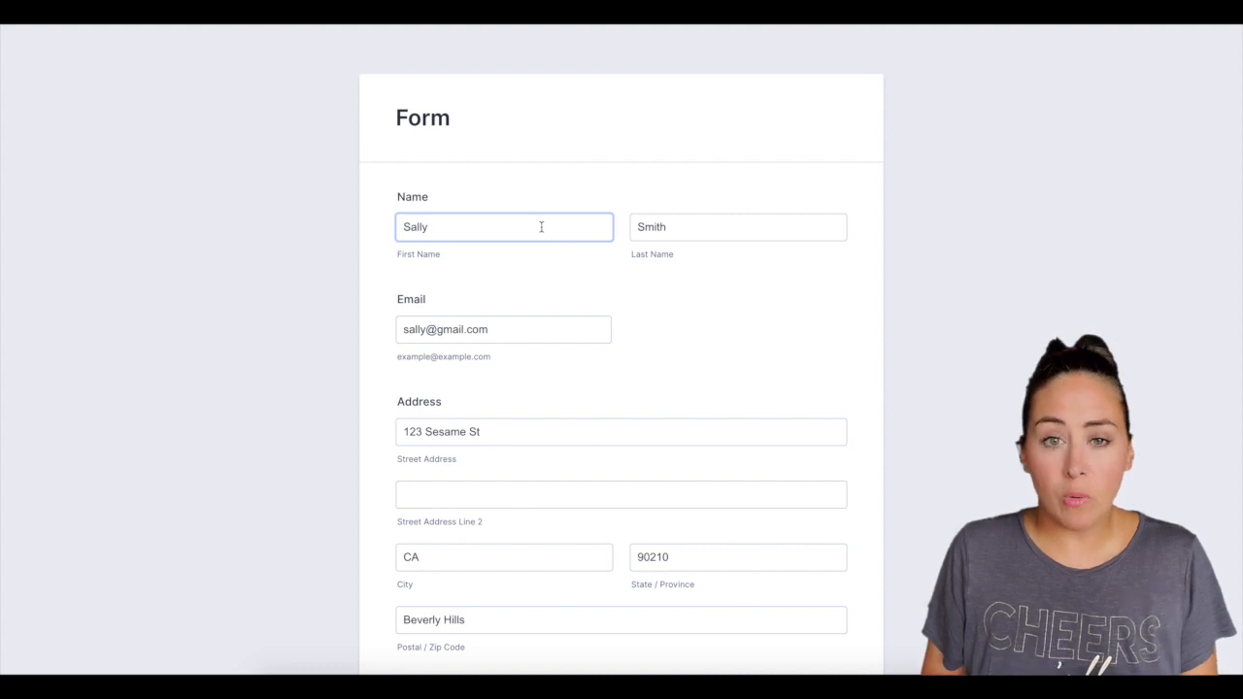
{"action": "left_click", "coordinate": [504, 330]}
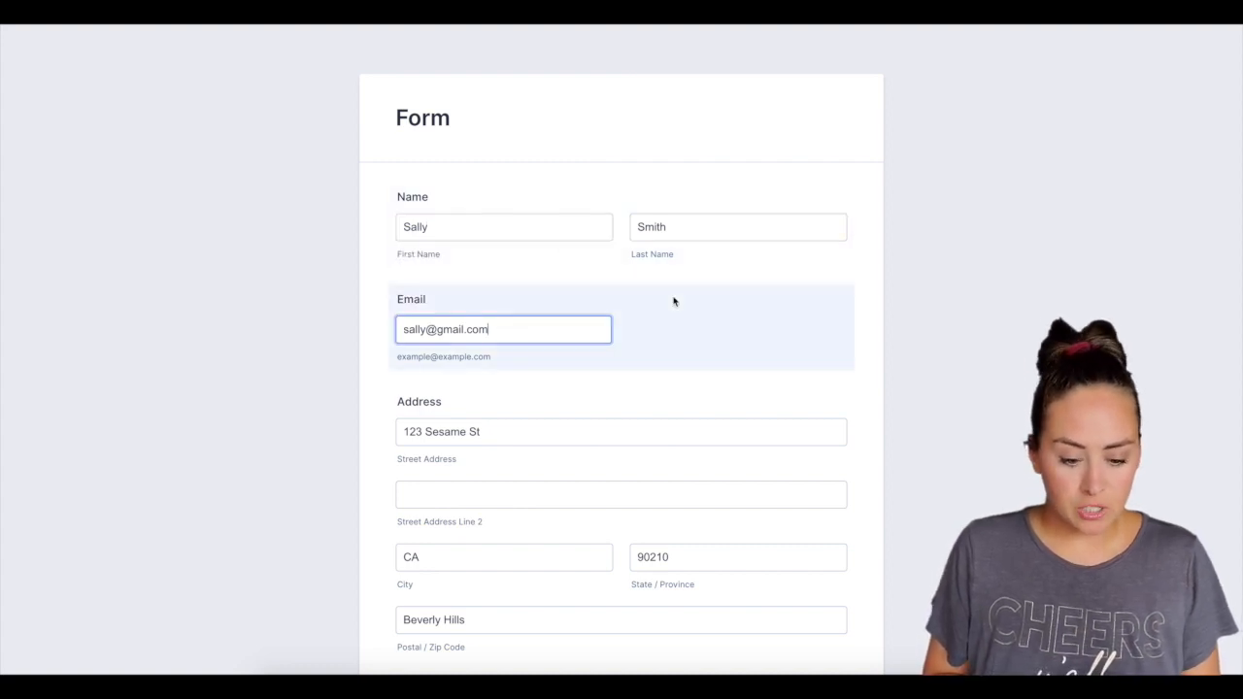
{"action": "scroll", "scroll_direction": "down", "scroll_amount": 3}
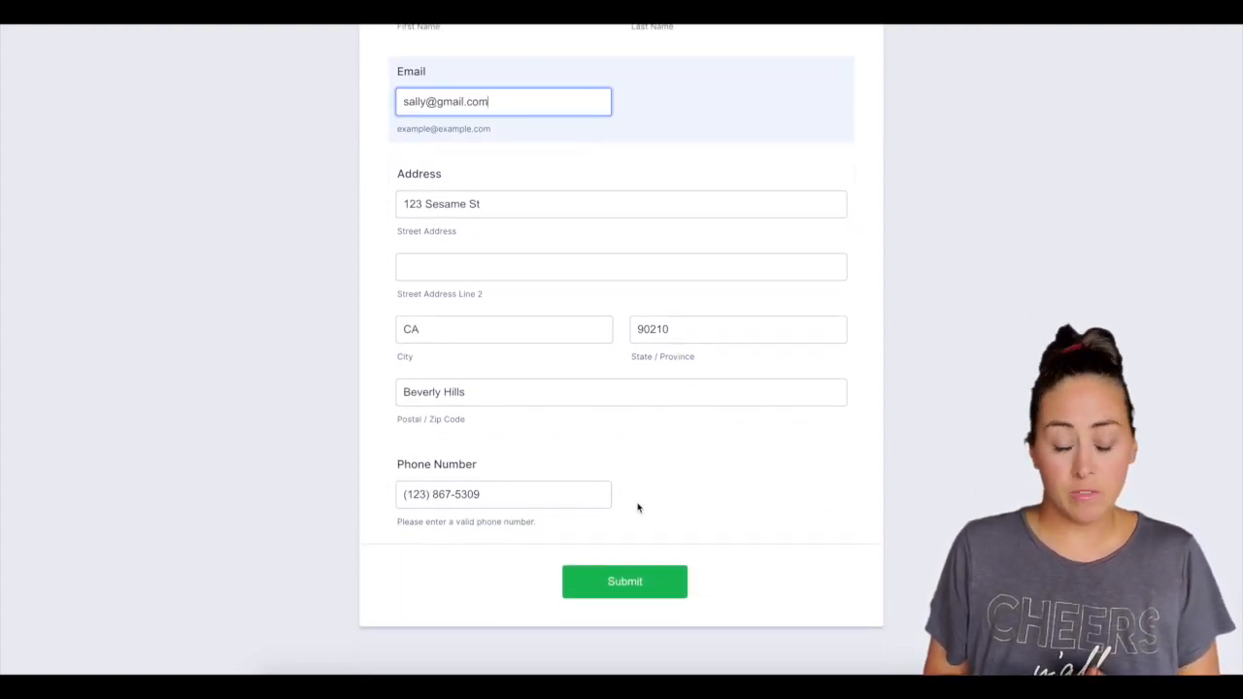
{"action": "mouse_move", "coordinate": [664, 517]}
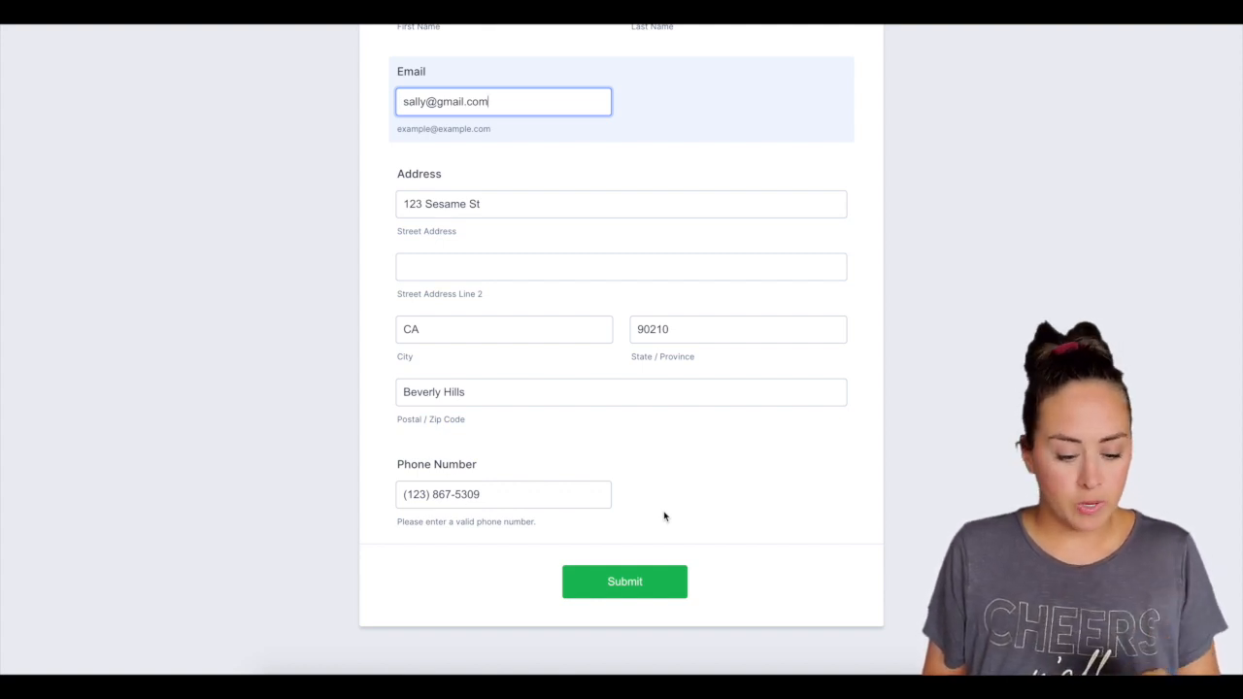
{"action": "mouse_move", "coordinate": [732, 461]}
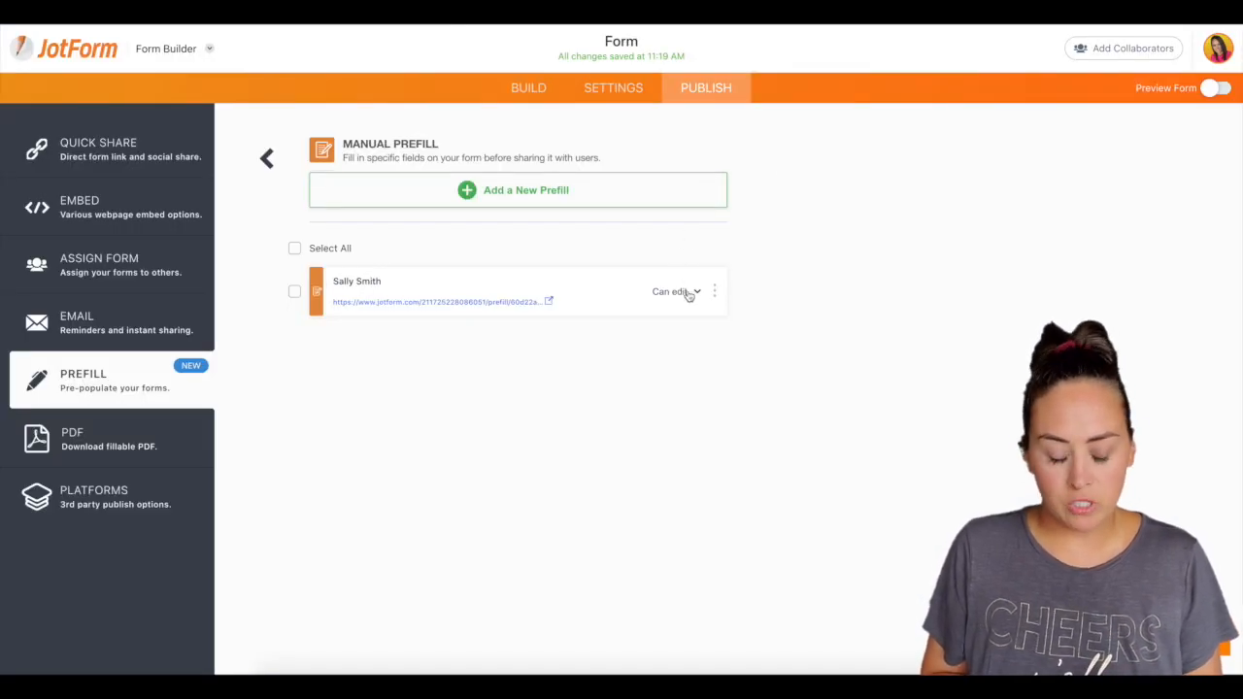
Keep the Sally Smith prefill Editable and tick it for bulk invitation.
{"action": "left_click", "coordinate": [676, 291]}
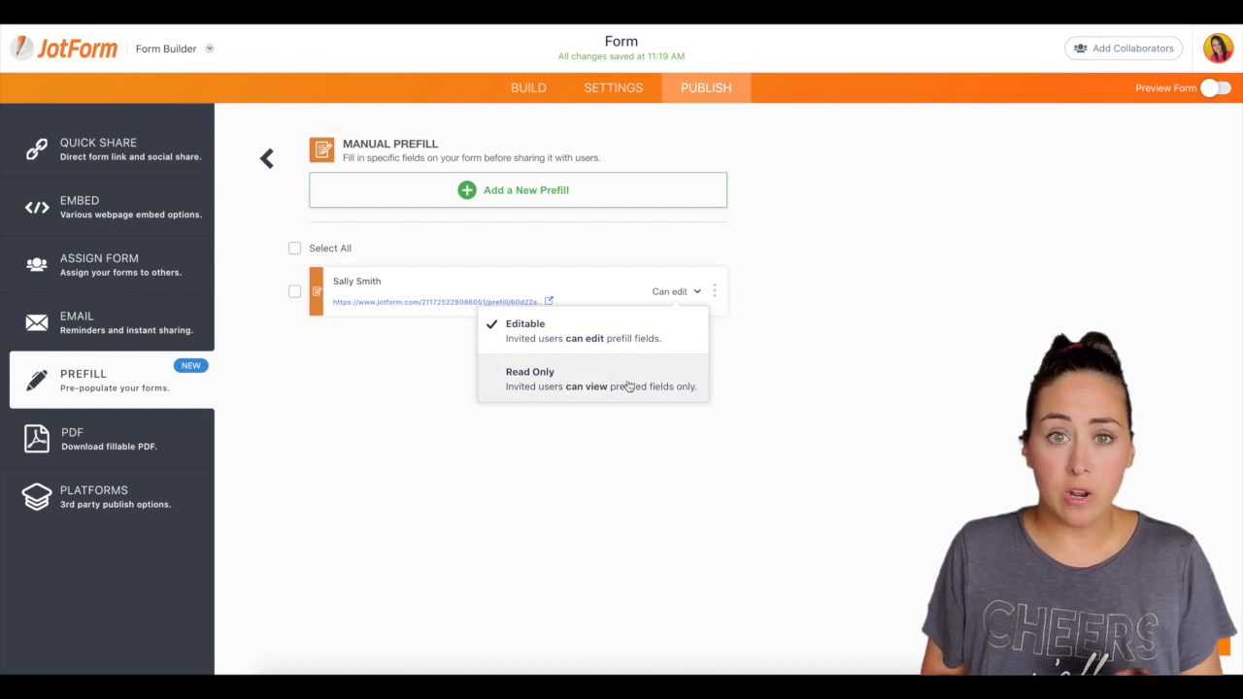
{"action": "left_click", "coordinate": [775, 346]}
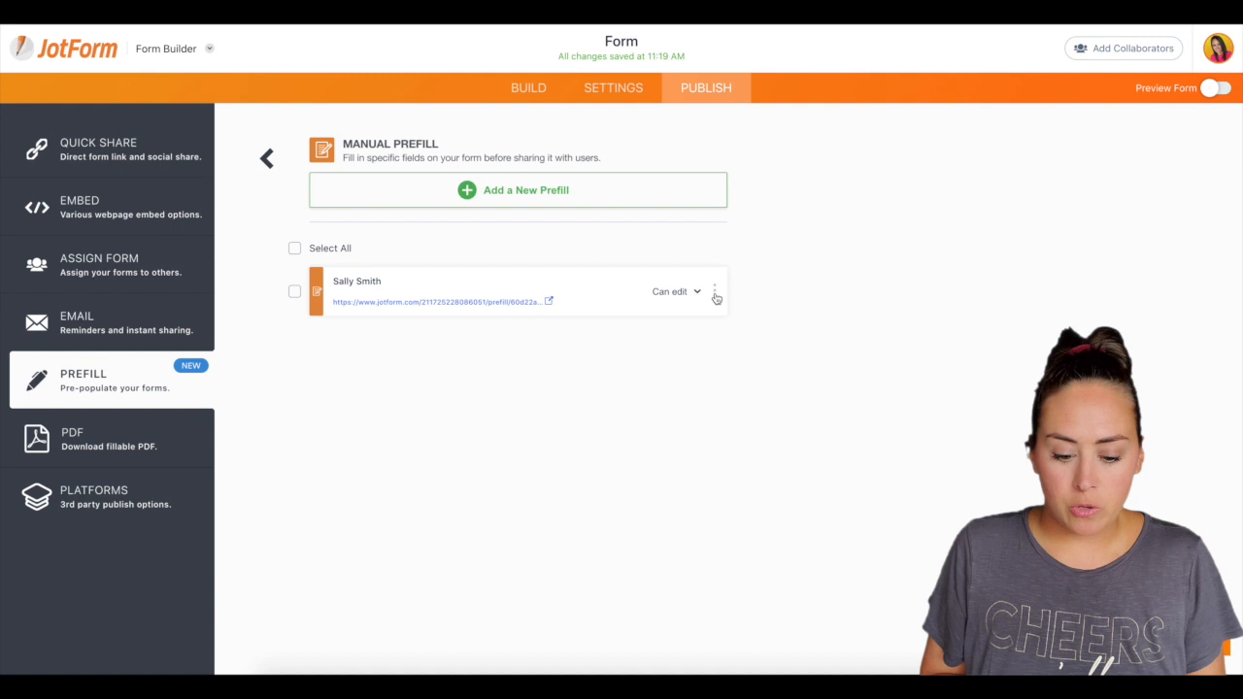
{"action": "left_click", "coordinate": [715, 291]}
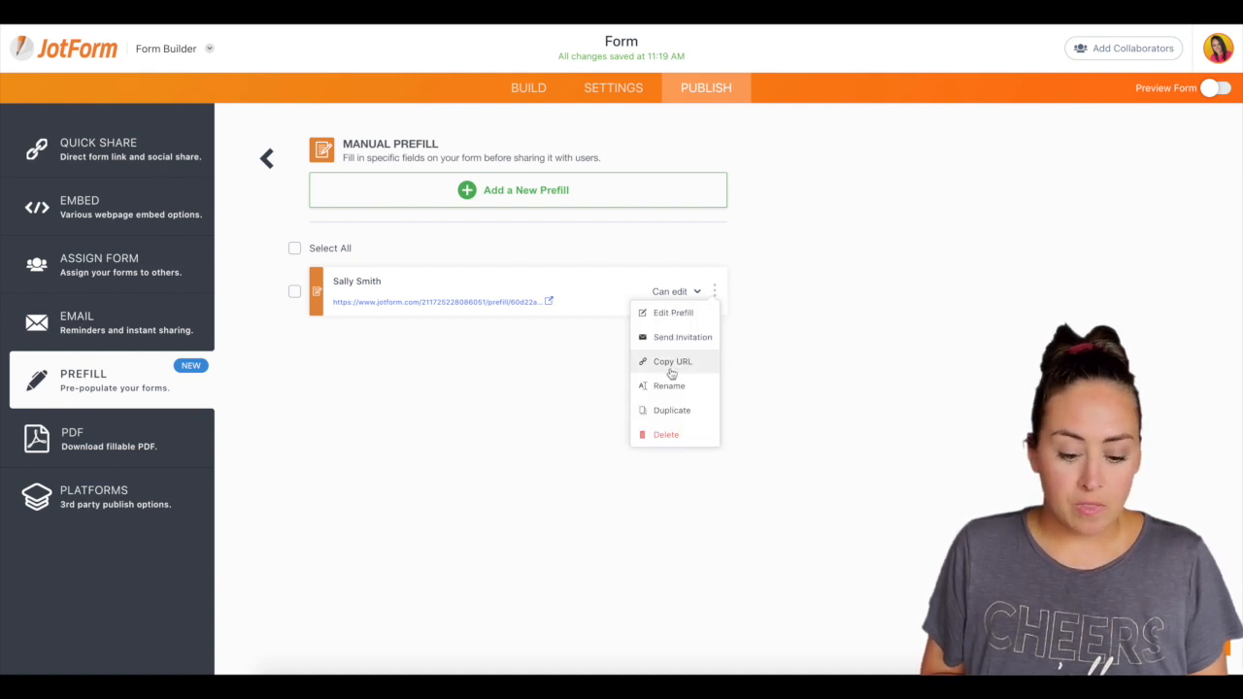
{"action": "mouse_move", "coordinate": [763, 357]}
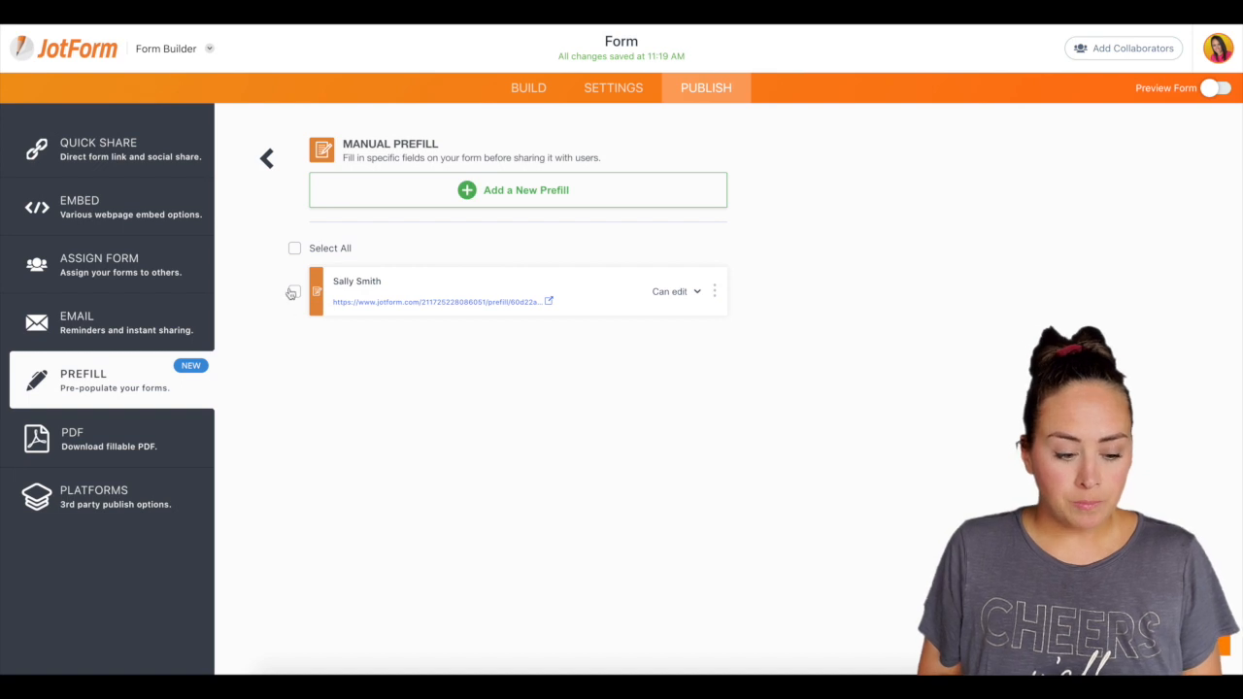
{"action": "left_click", "coordinate": [295, 292]}
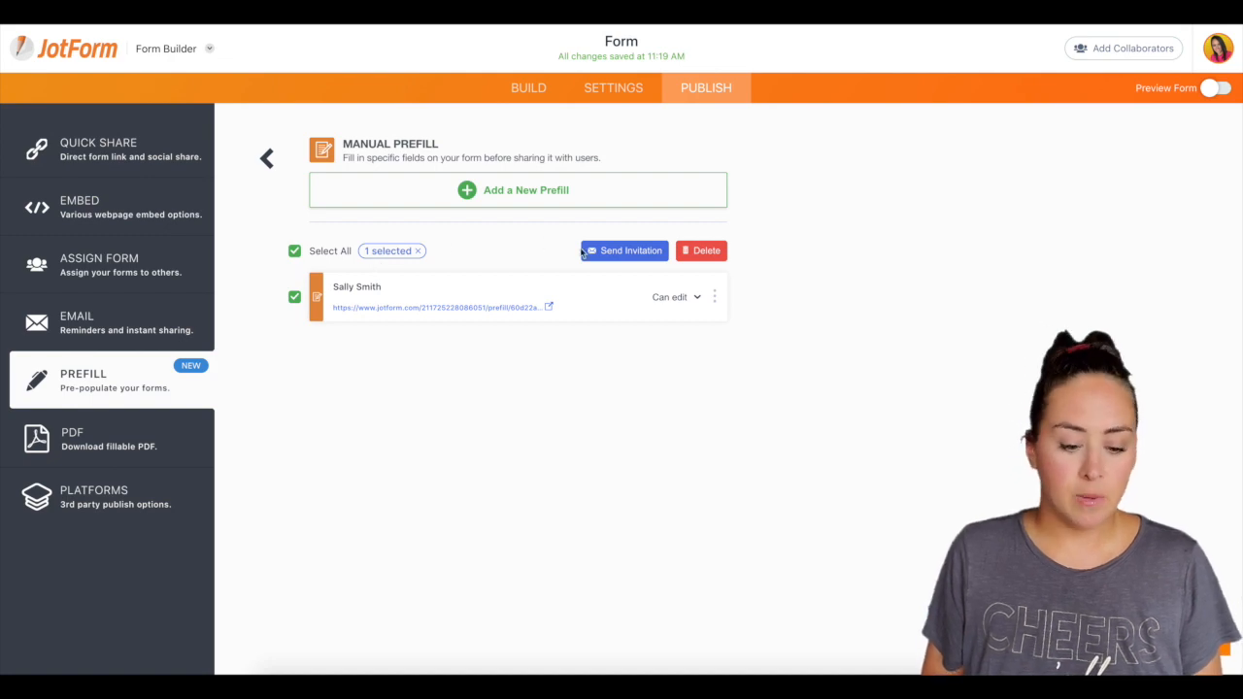
{"action": "left_click", "coordinate": [623, 250]}
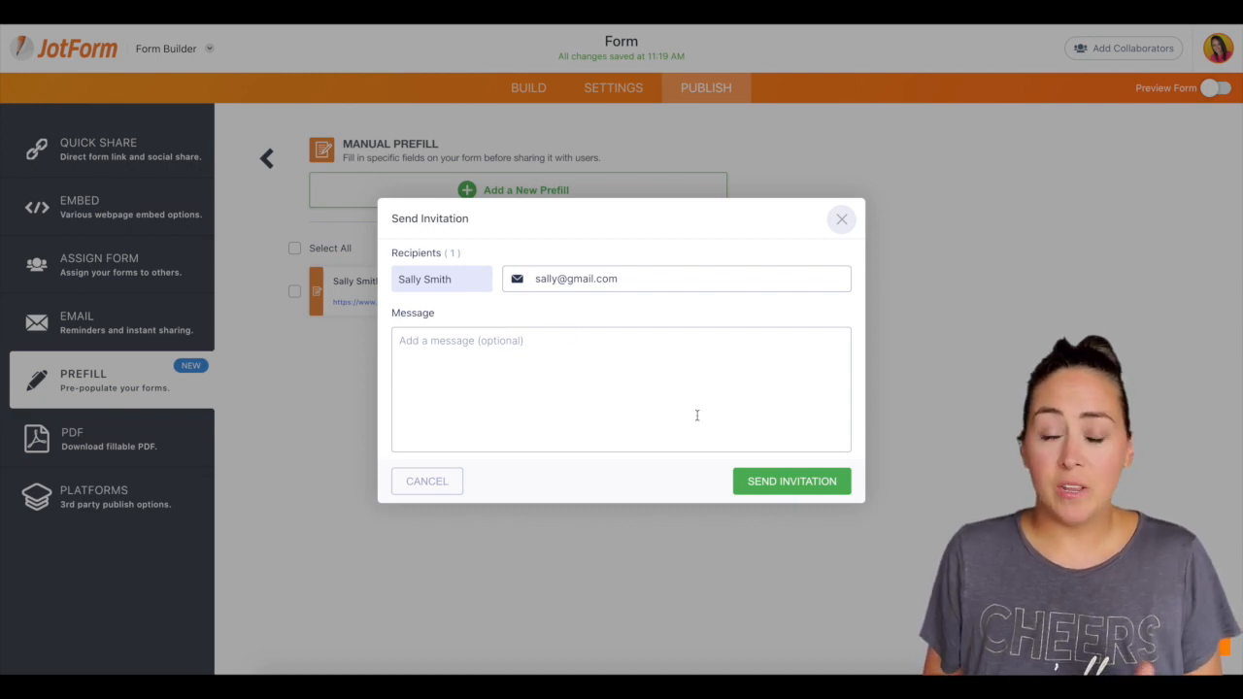
{"action": "mouse_move", "coordinate": [814, 258]}
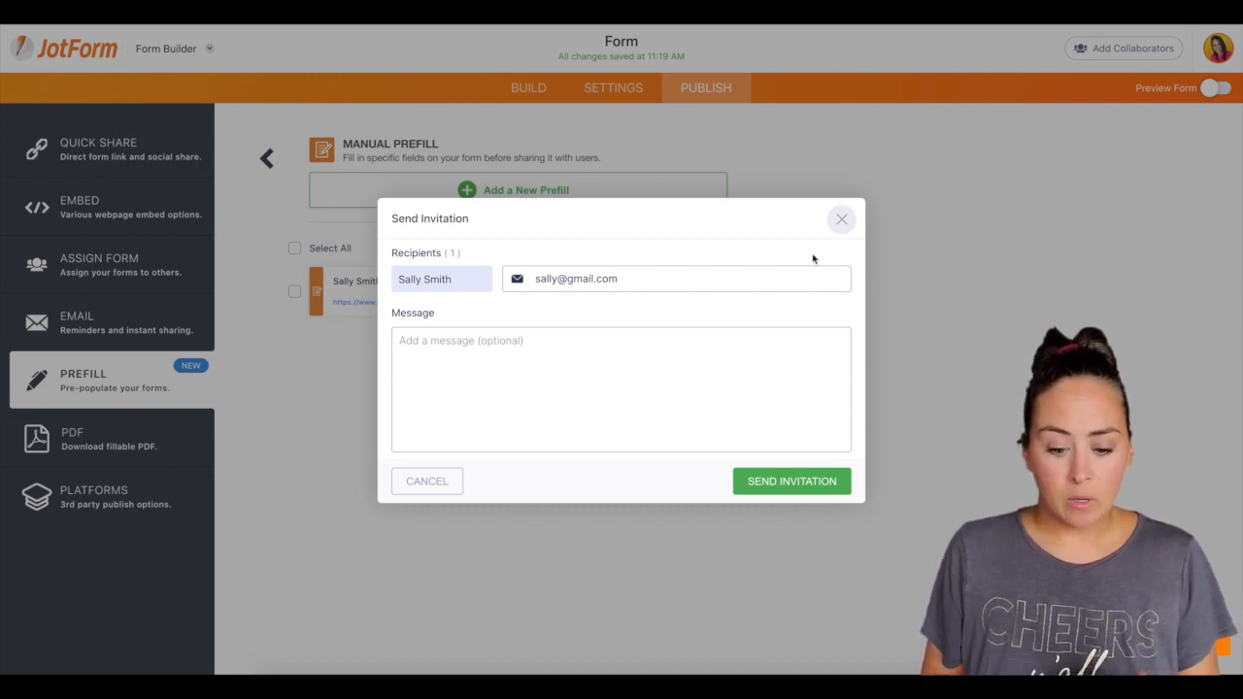
{"action": "left_click", "coordinate": [842, 217]}
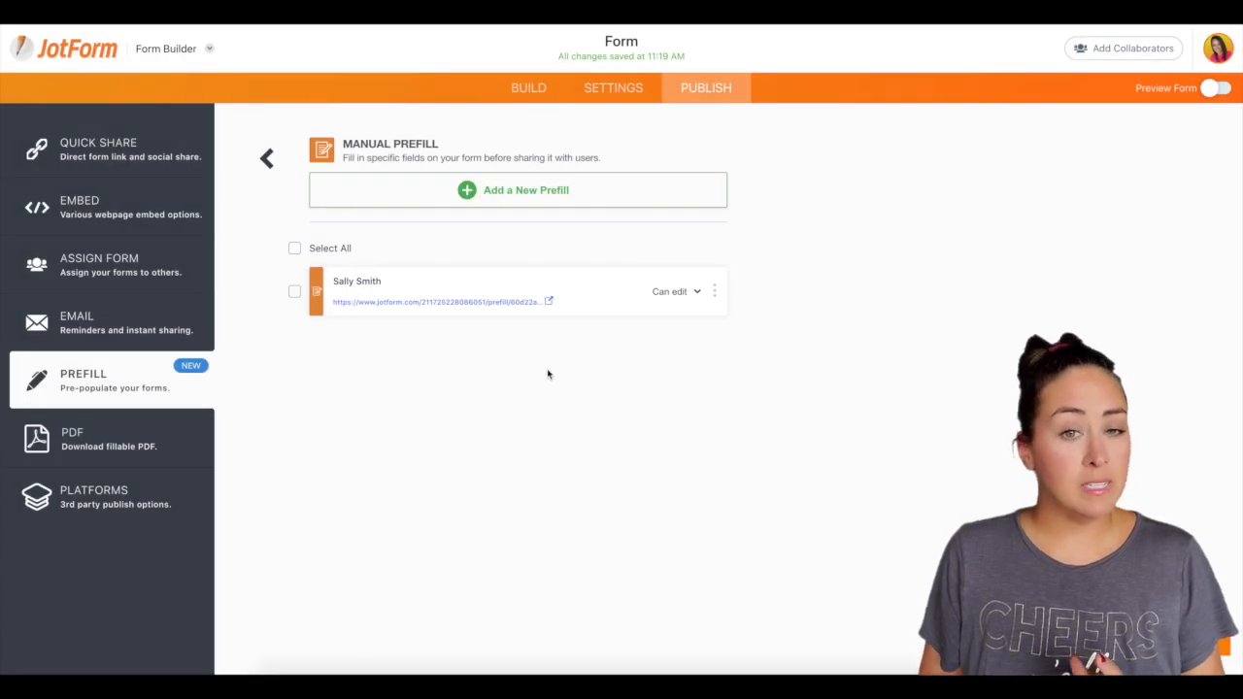